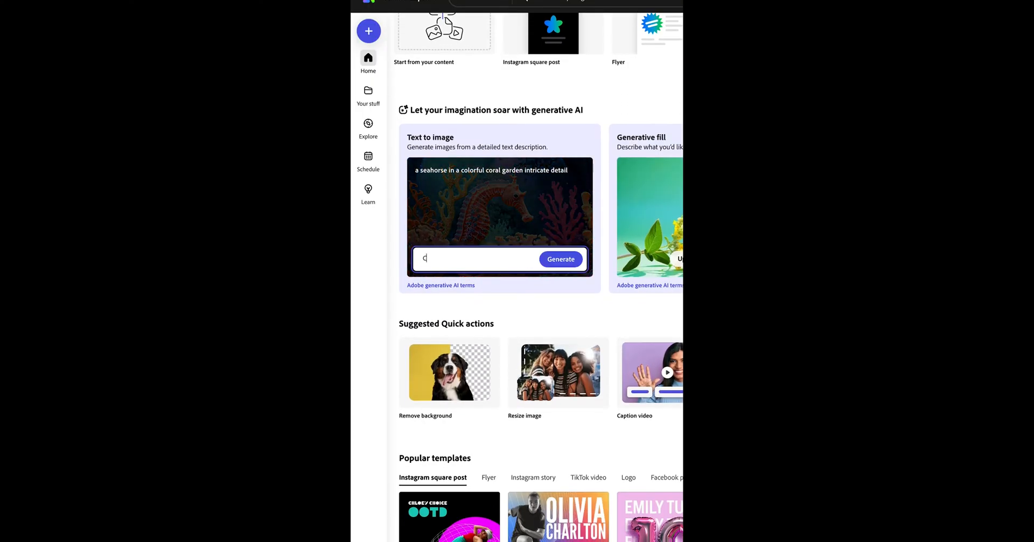
# Generate images from the prompt 'Car on a roa' and load more results.
pyautogui.write('Car on a roa')
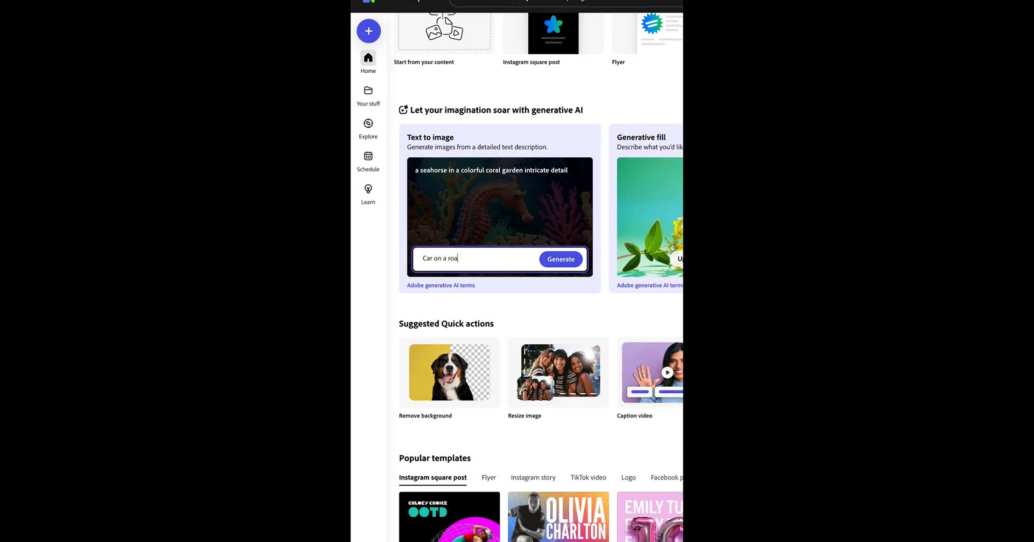
pyautogui.click(560, 258)
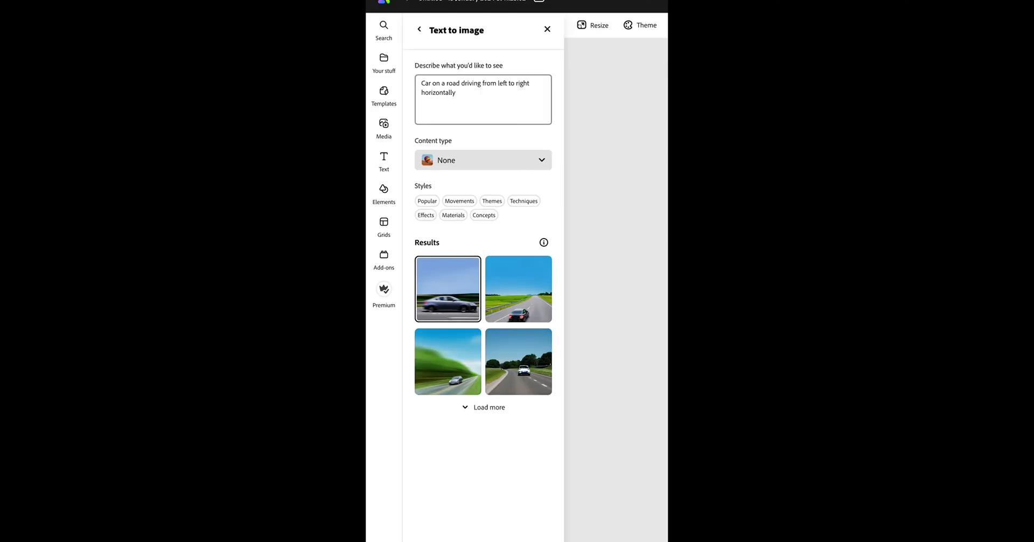
pyautogui.click(483, 407)
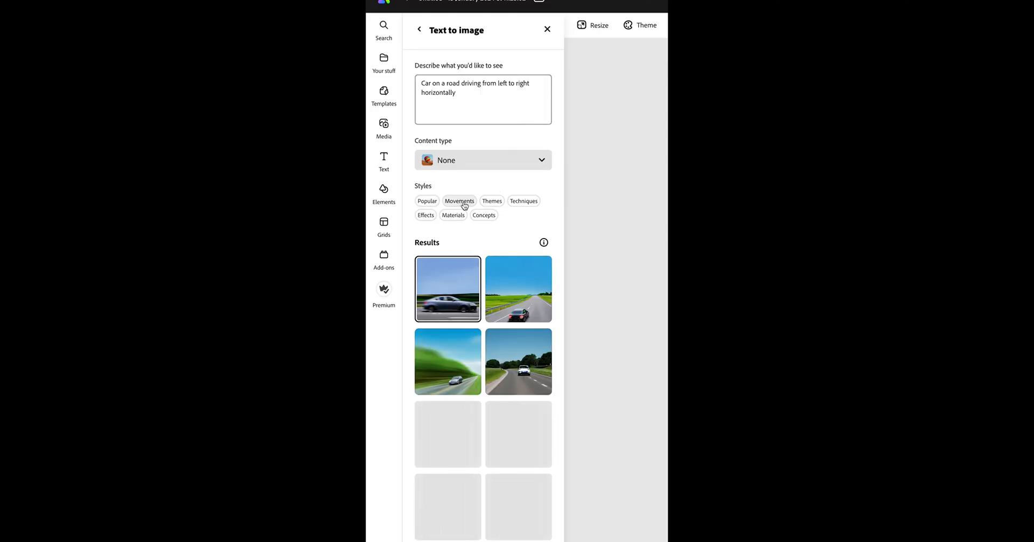
# Adjust the content type and pick the classic car against the sunset sky.
pyautogui.click(483, 160)
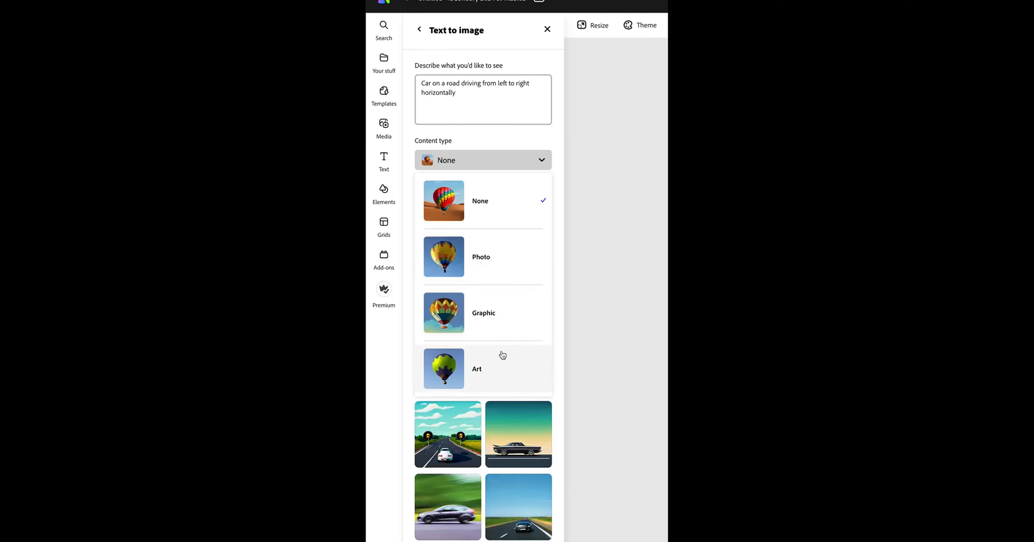
pyautogui.click(481, 200)
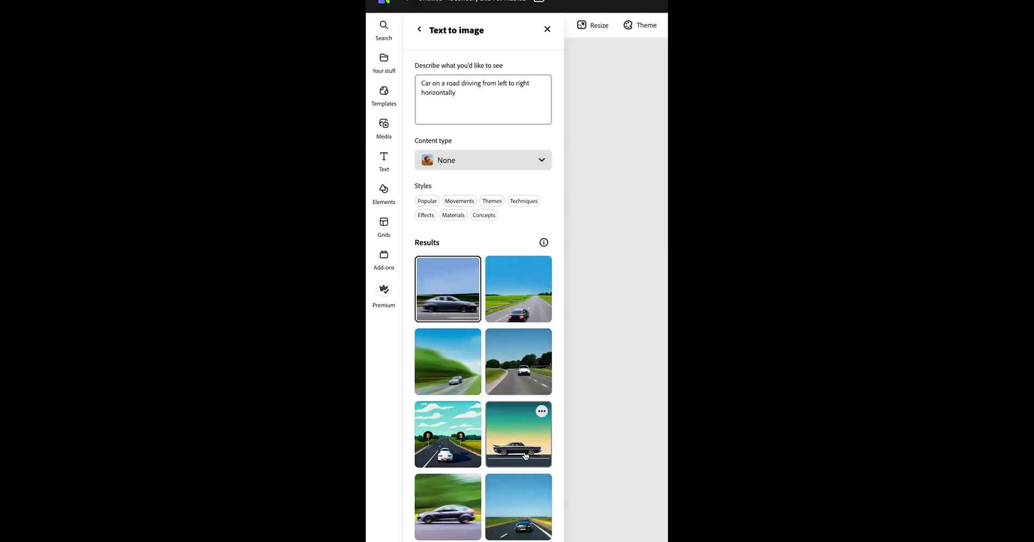
pyautogui.click(518, 434)
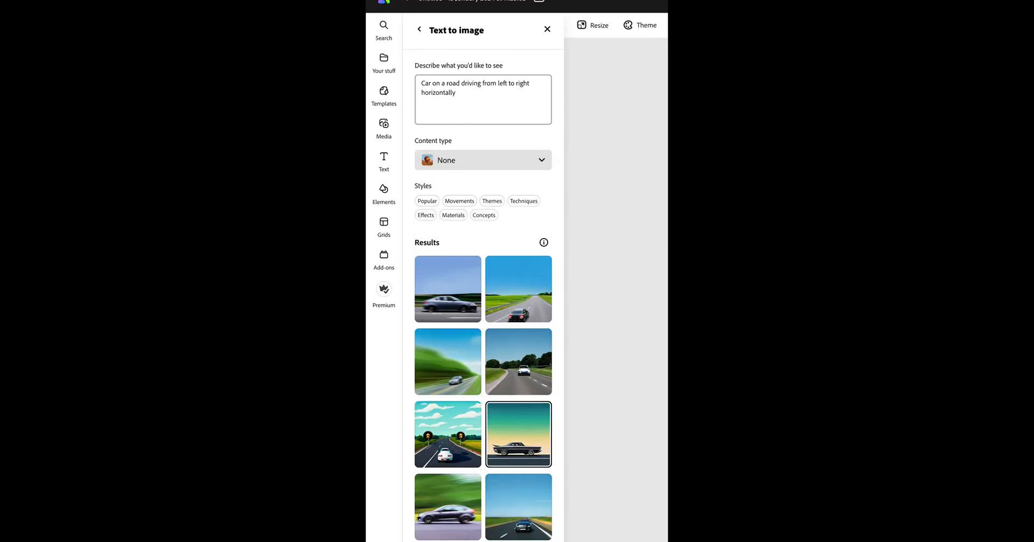
# Place the classic car on the page and remove the background from its copy.
pyautogui.click(518, 433)
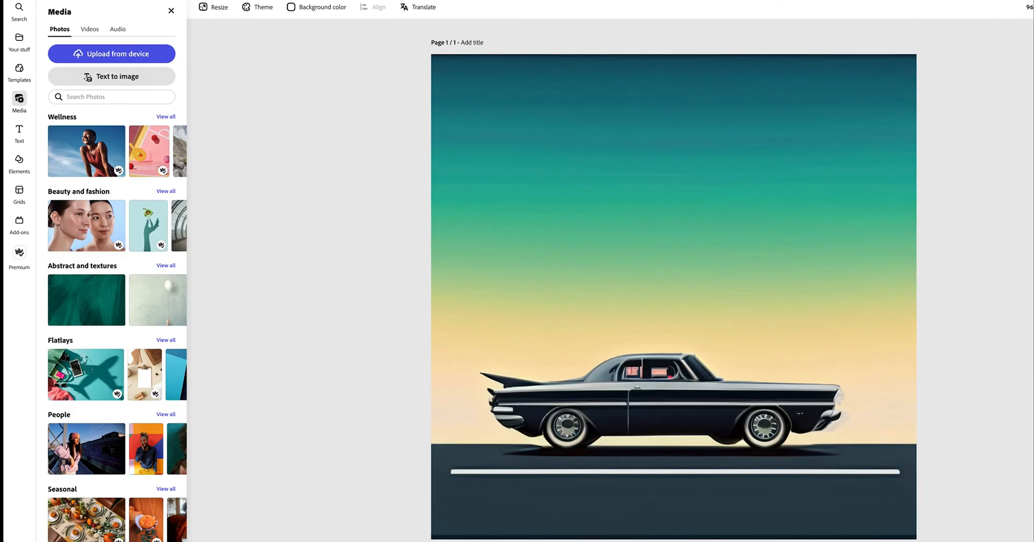
pyautogui.moveTo(984, 104)
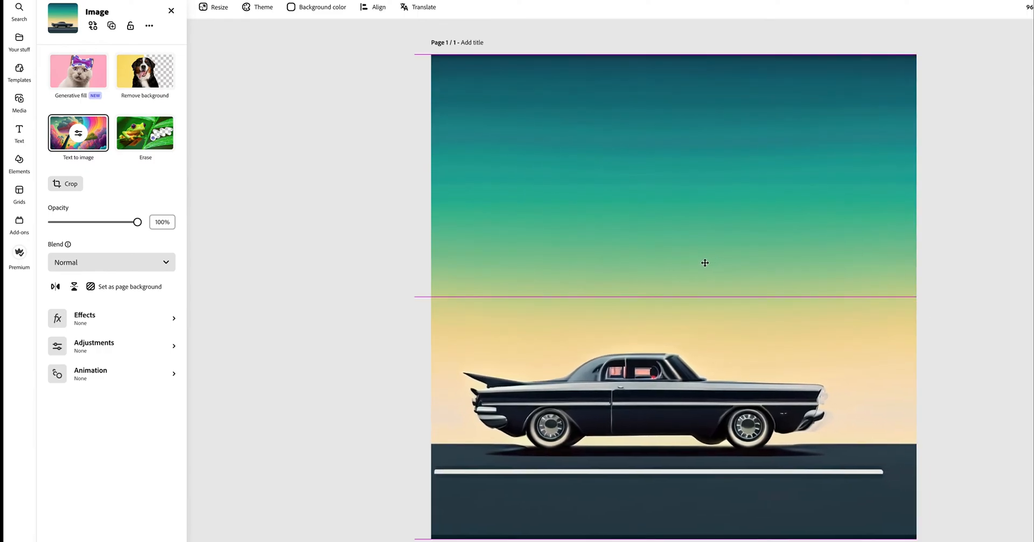
pyautogui.click(705, 263)
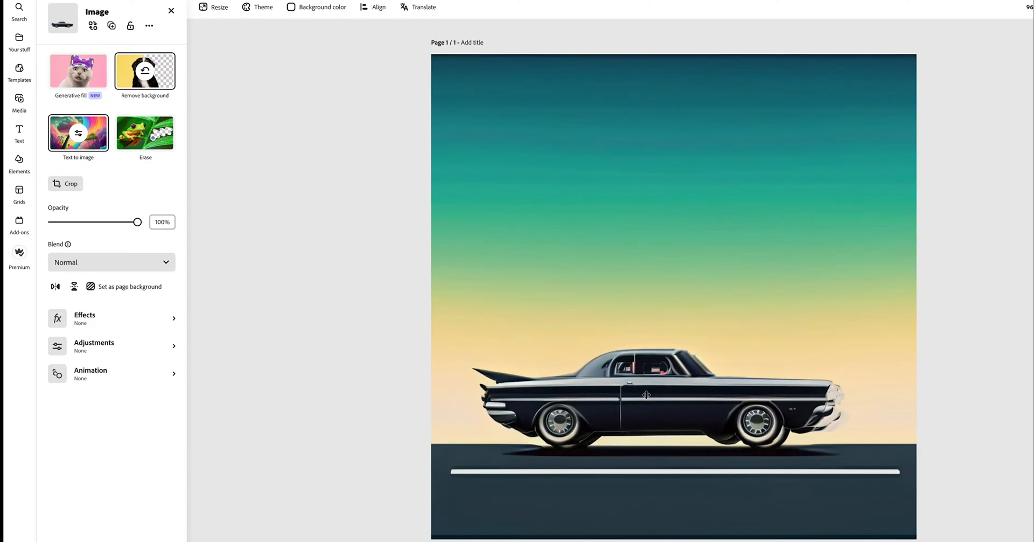
pyautogui.click(77, 76)
pyautogui.write('remove car')
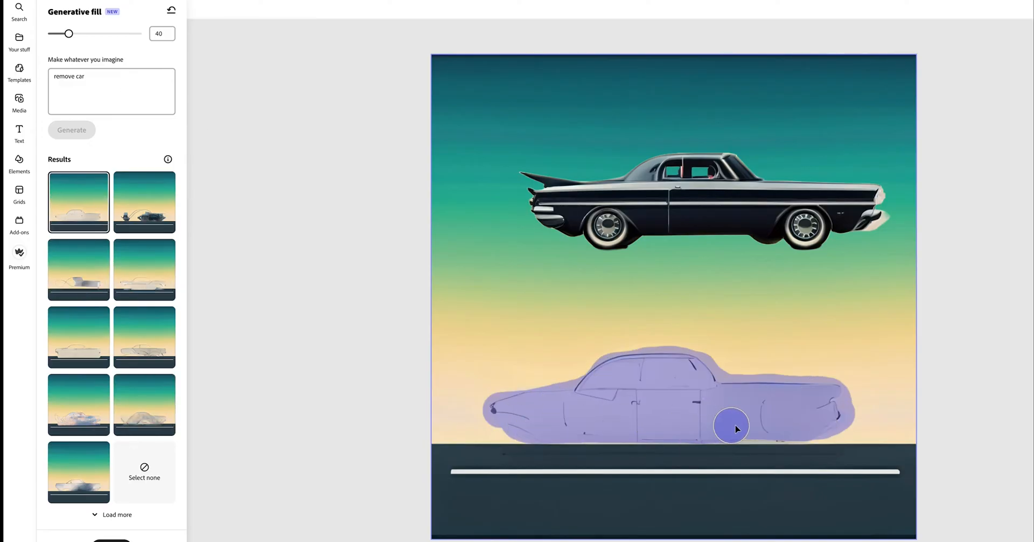
# Brush over the original car and generate a fill with prompt 'Remove shape and' to erase it.
pyautogui.click(78, 472)
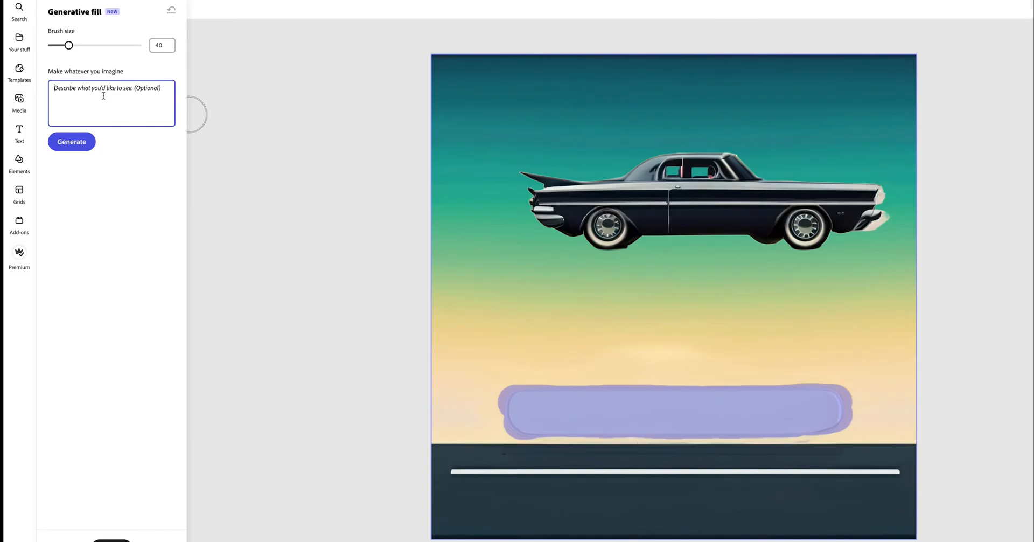
pyautogui.write('Remove shape and')
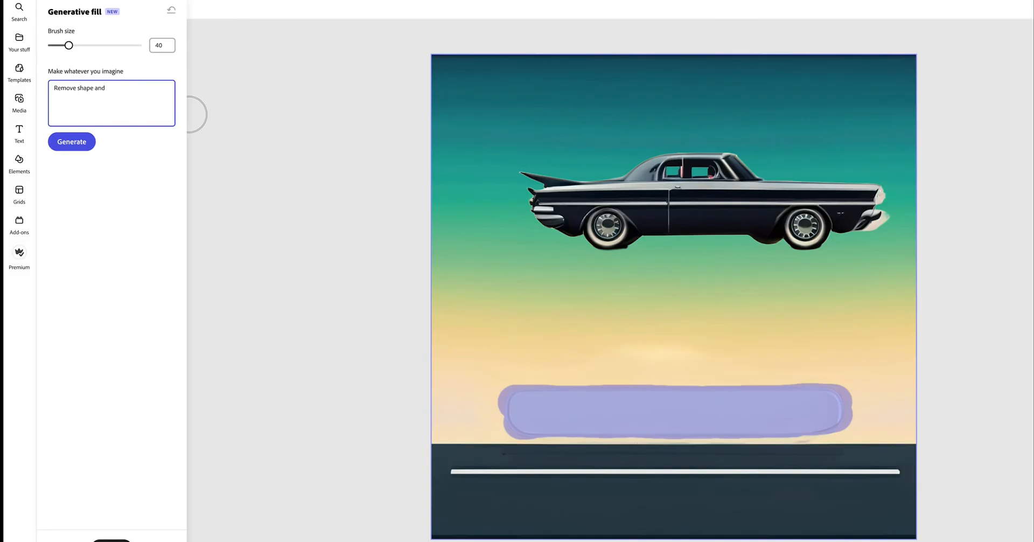
pyautogui.click(71, 142)
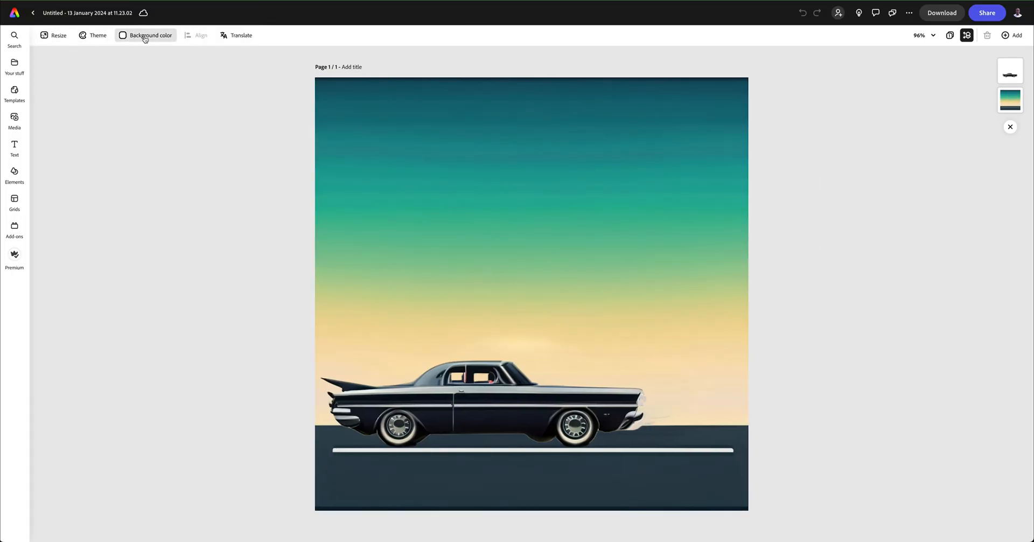
# Add the Life In Nature audio loop from the media library to the timeline.
pyautogui.click(14, 122)
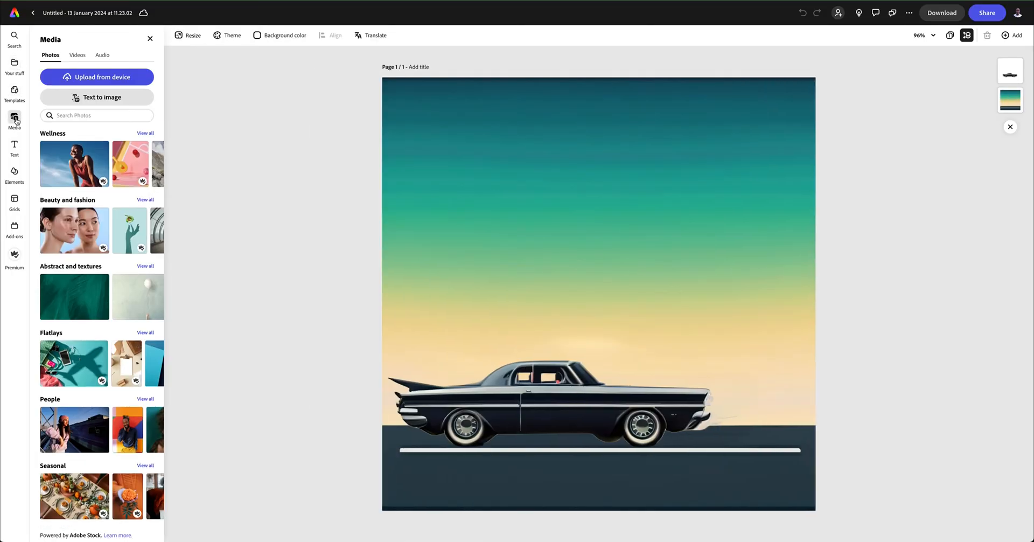
pyautogui.click(101, 55)
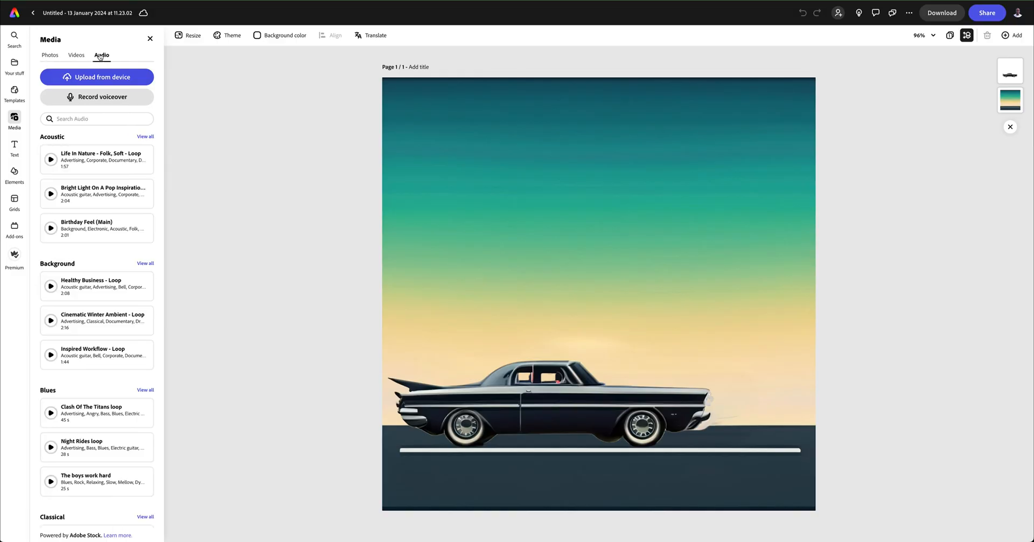
pyautogui.click(50, 159)
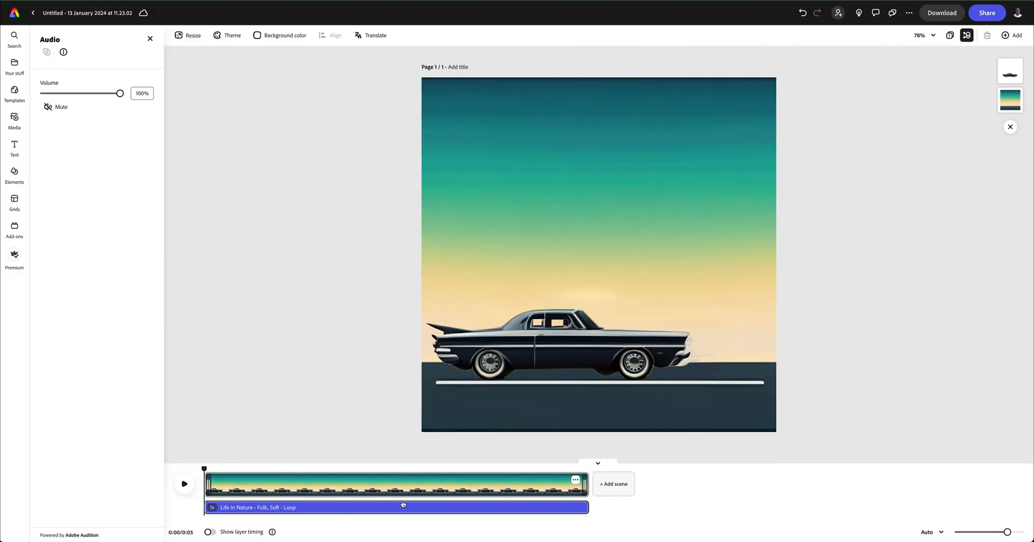
# Build the multi-scene timeline of half-second frames with the car shifted in each.
pyautogui.click(14, 121)
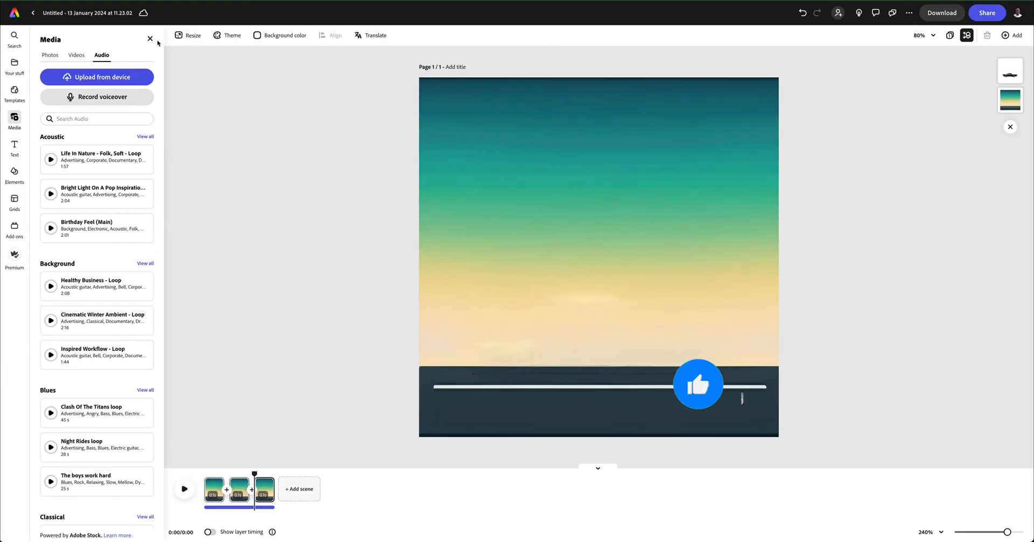
pyautogui.click(698, 383)
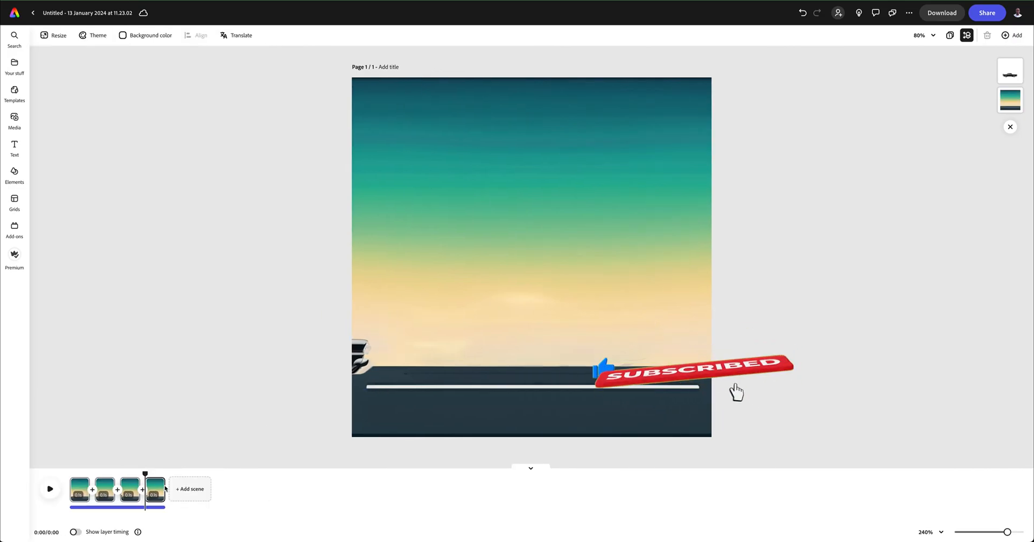
pyautogui.rightClick(180, 489)
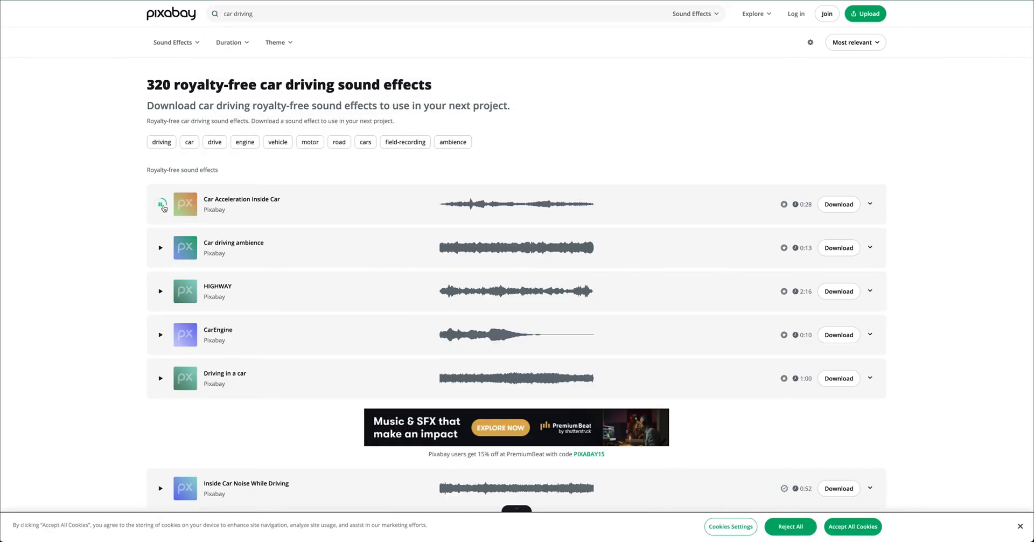
# Download the Car Acceleration Inside Car sound effect from Pixabay.
pyautogui.click(160, 204)
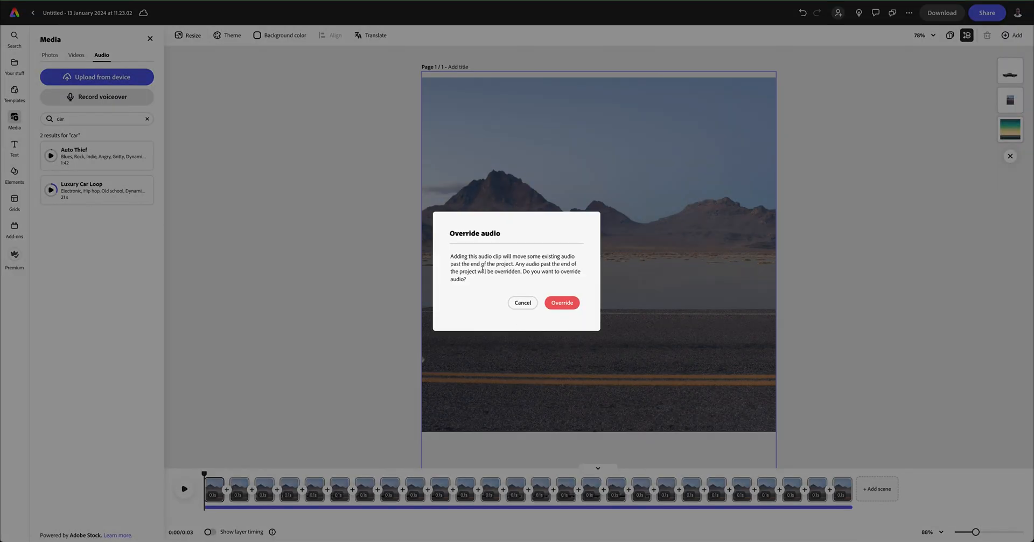
# Override the existing audio with the uploaded car-acceleration mp3.
pyautogui.click(561, 303)
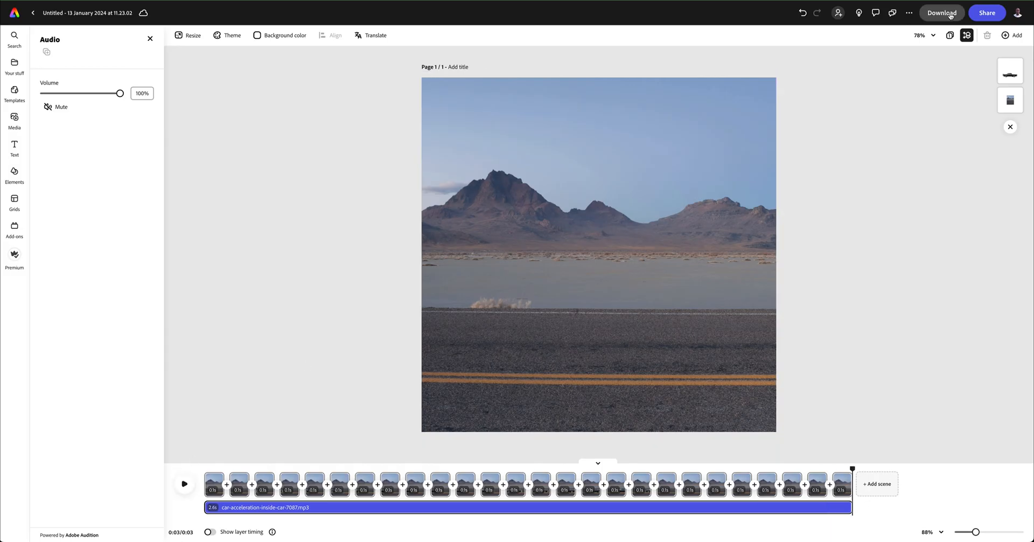